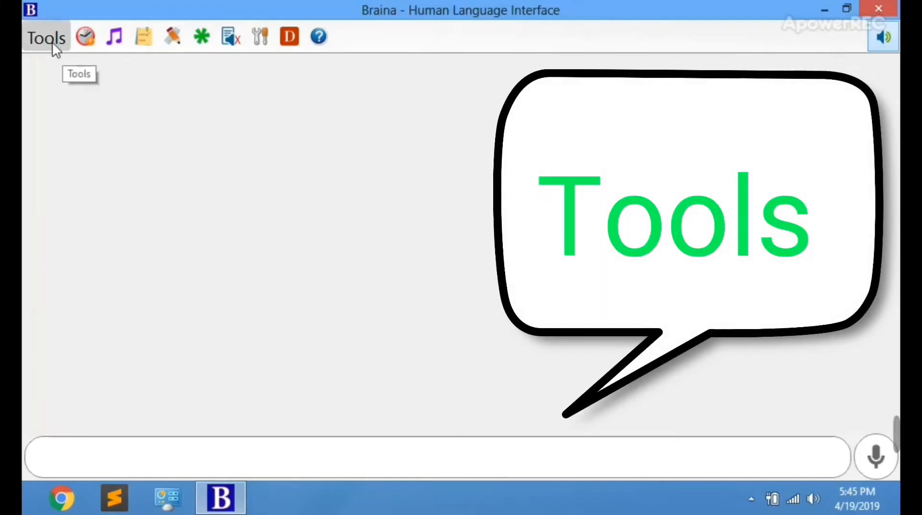
Step: Reach the Custom Commands manager from the Tools menu, its list still empty
{"action": "left_click", "coordinate": [45, 38]}
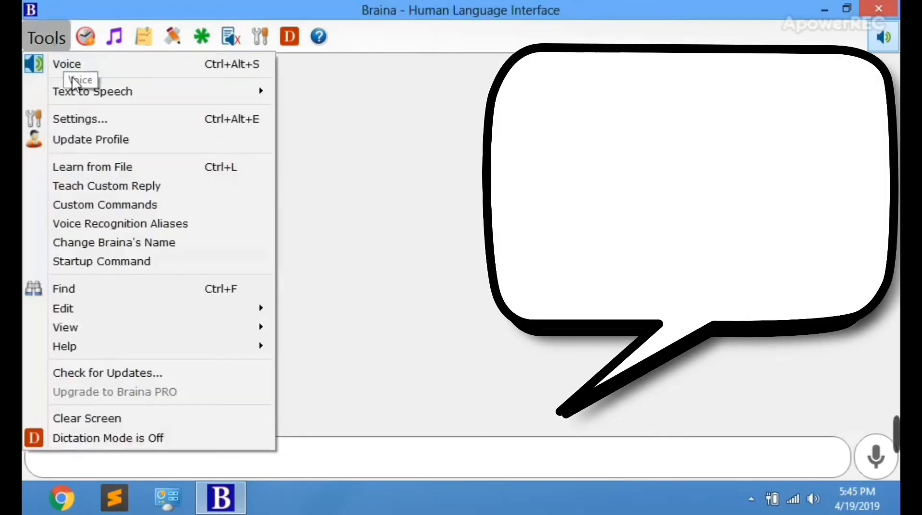
{"action": "mouse_move", "coordinate": [83, 187]}
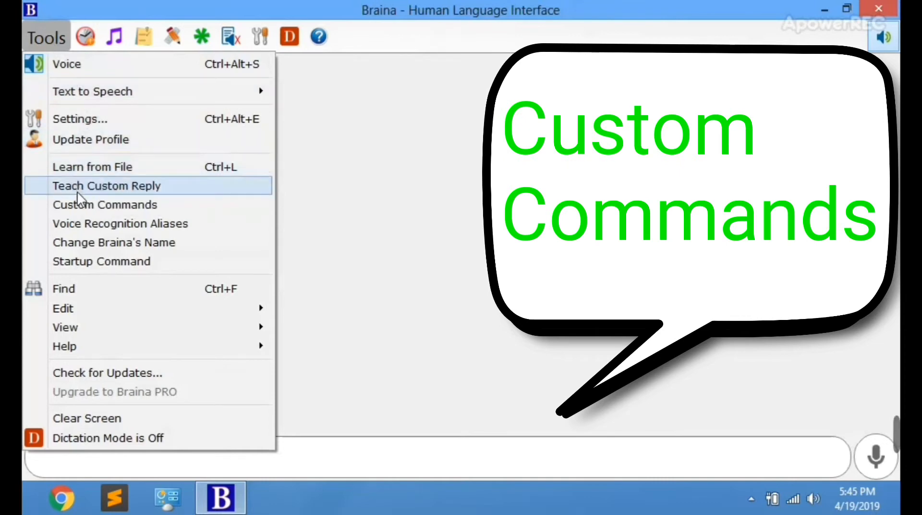
{"action": "mouse_move", "coordinate": [105, 204]}
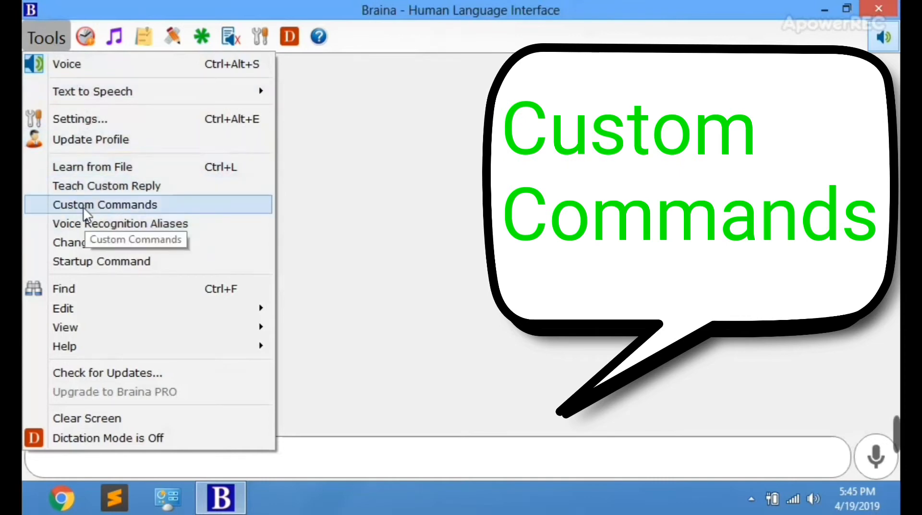
{"action": "left_click", "coordinate": [104, 205]}
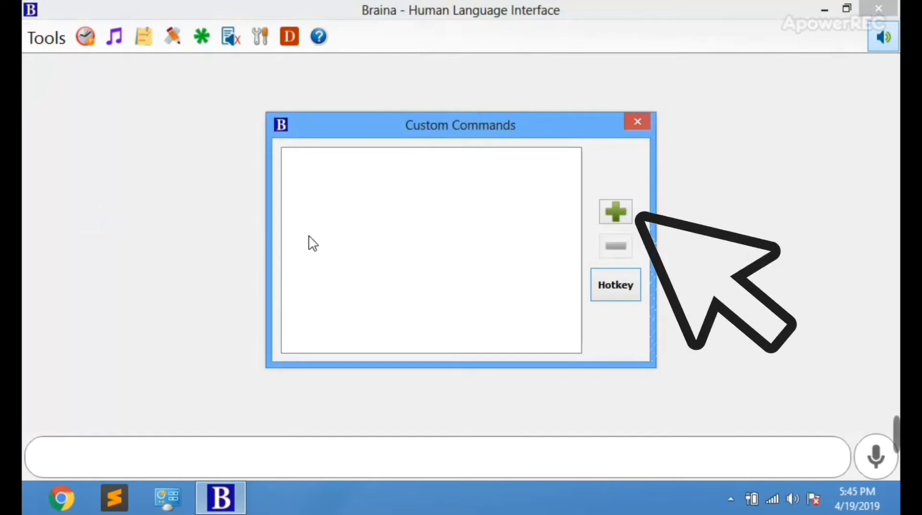
{"action": "mouse_move", "coordinate": [590, 225]}
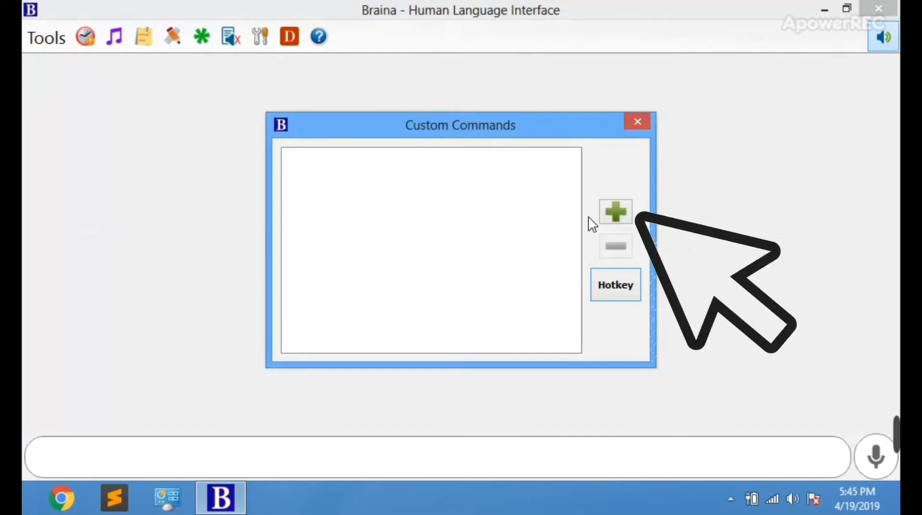
Step: Add alias 'ps' that executes 'Play song', then close the manager window
{"action": "left_click", "coordinate": [615, 213]}
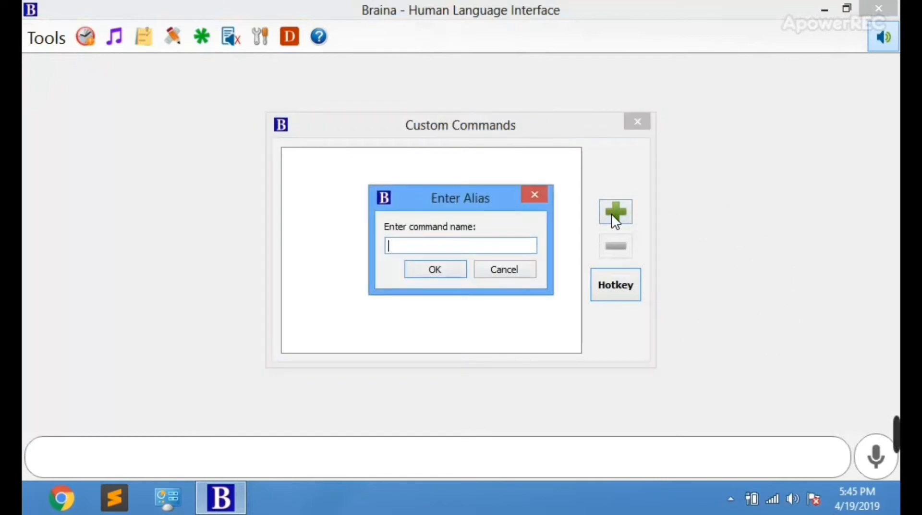
{"action": "type", "text": "pa"}
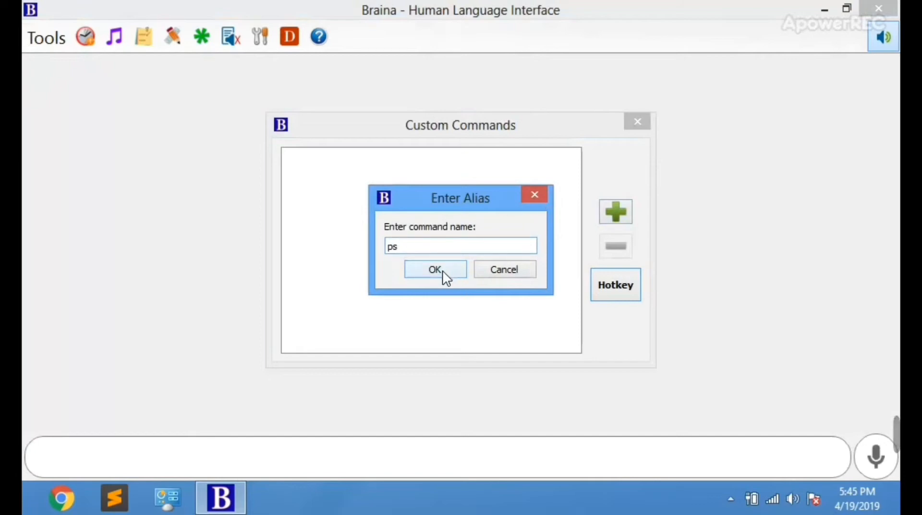
{"action": "left_click", "coordinate": [434, 269]}
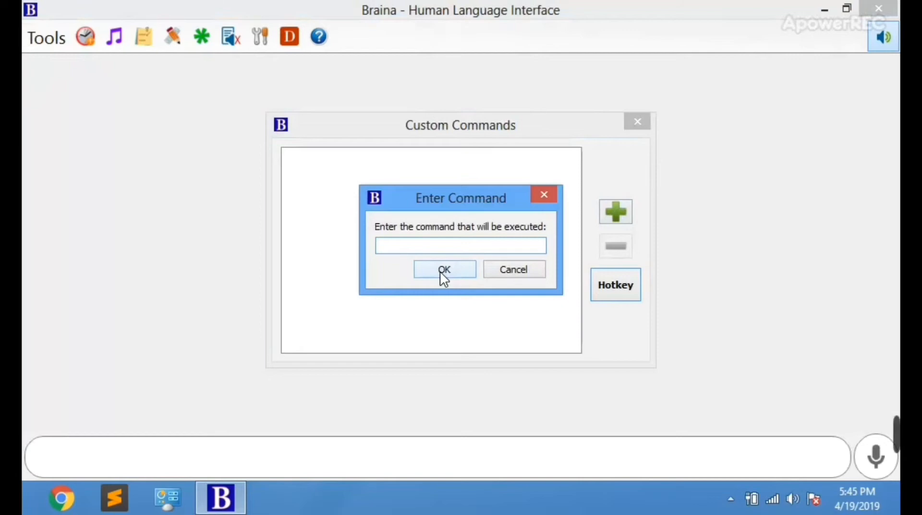
{"action": "type", "text": "Pla"}
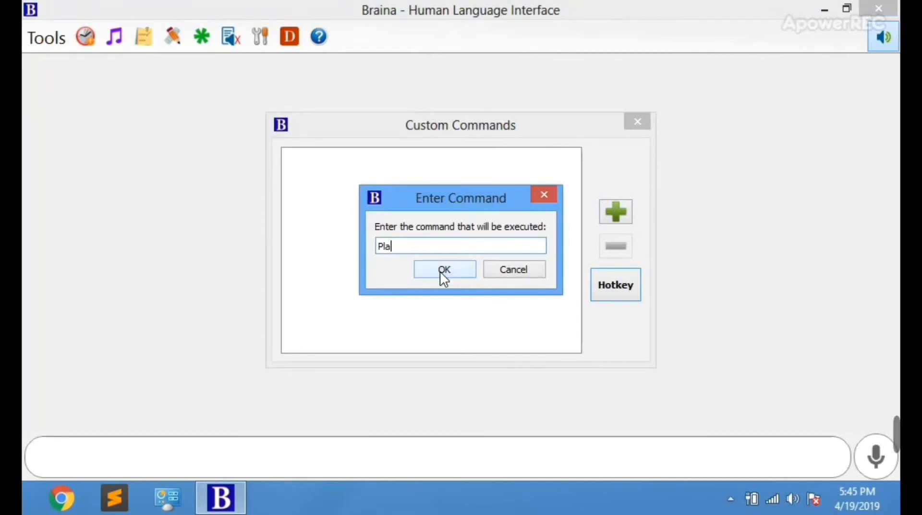
{"action": "type", "text": "y s"}
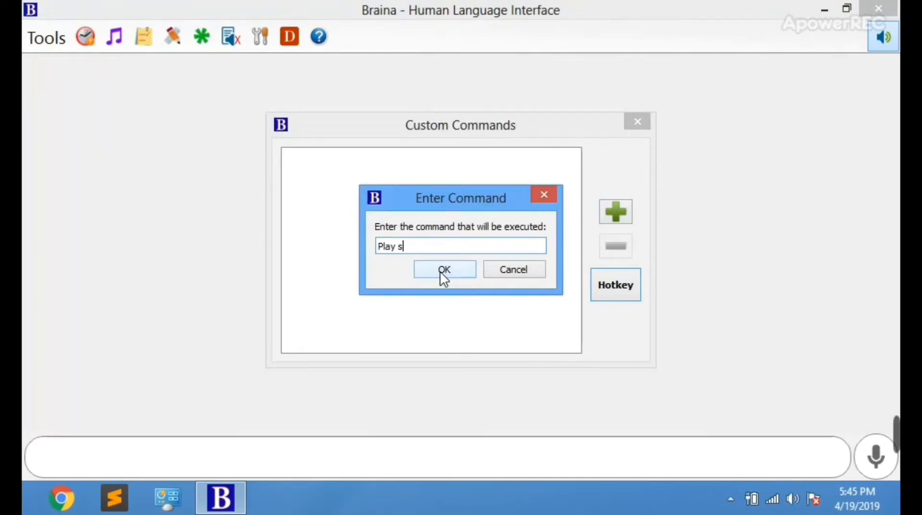
{"action": "type", "text": "ong"}
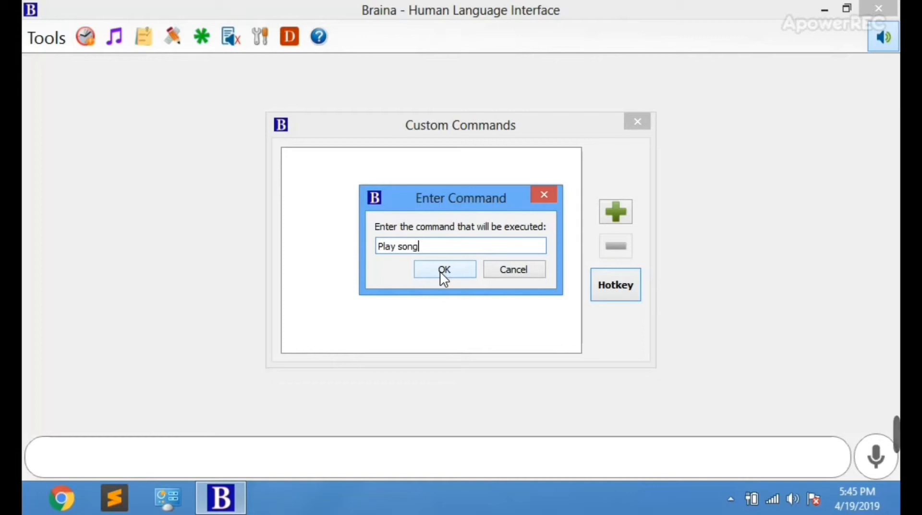
{"action": "left_click", "coordinate": [443, 269]}
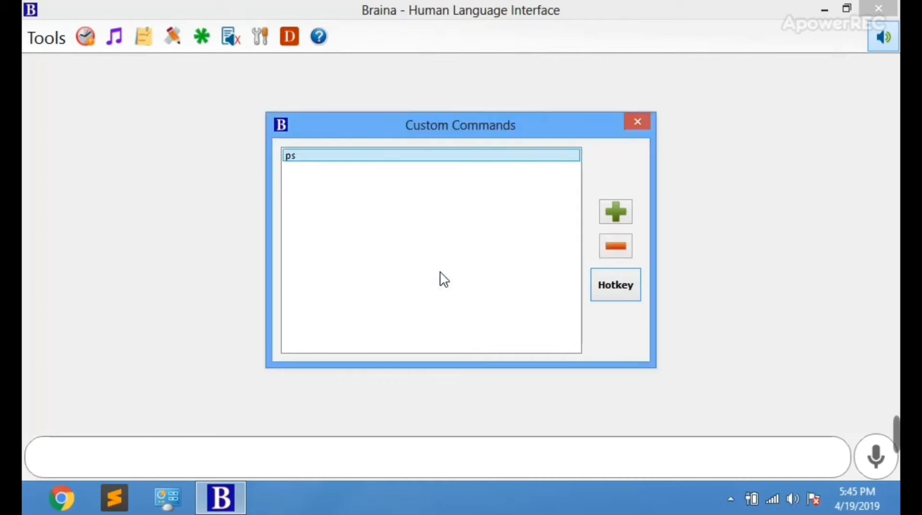
{"action": "mouse_move", "coordinate": [467, 277]}
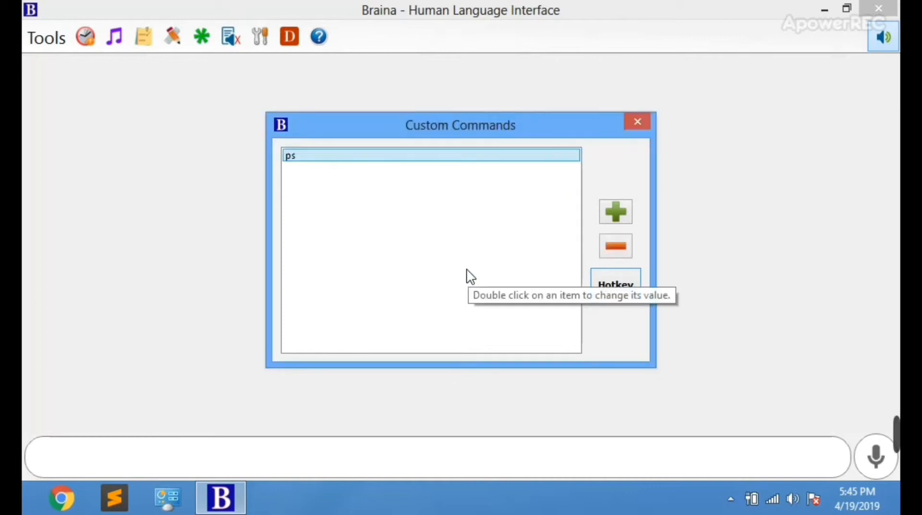
{"action": "mouse_move", "coordinate": [638, 125]}
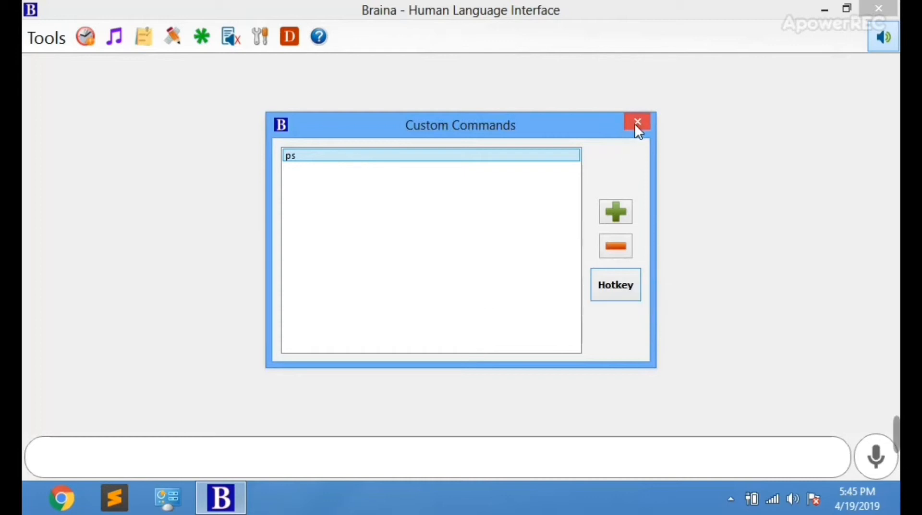
{"action": "left_click", "coordinate": [638, 124]}
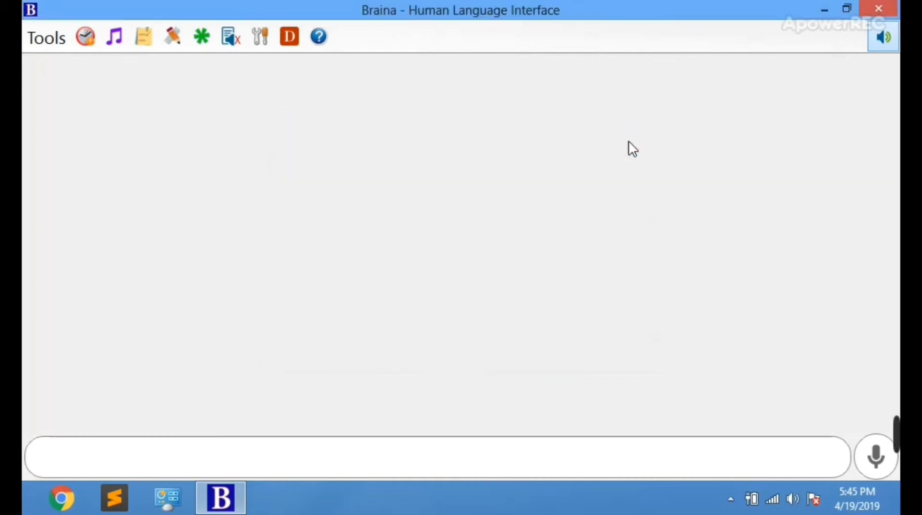
Step: Send 'ps' in the chat box so Braina lists and plays random songs
{"action": "left_click", "coordinate": [484, 456]}
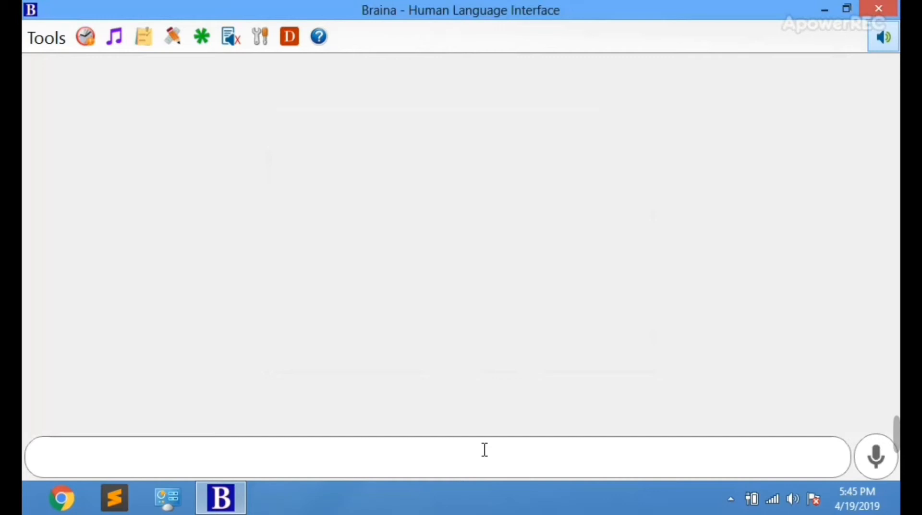
{"action": "type", "text": "ps"}
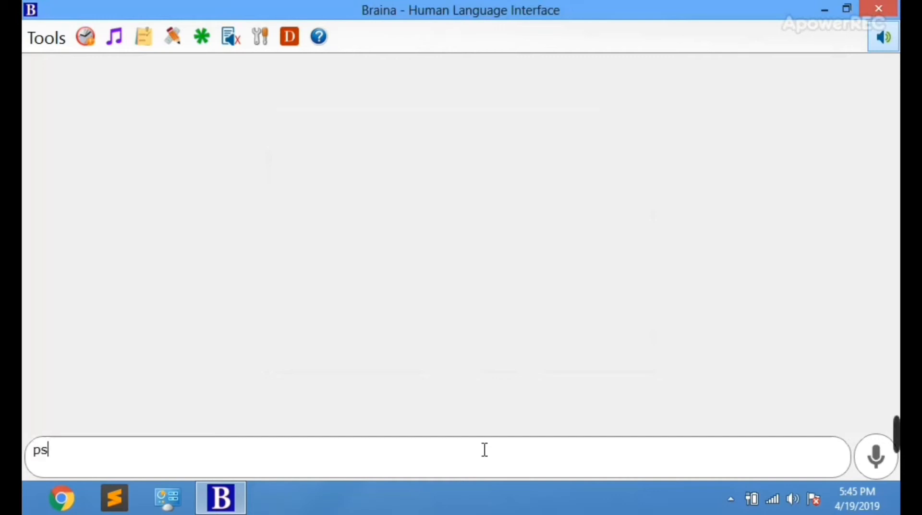
{"action": "key", "text": "Return"}
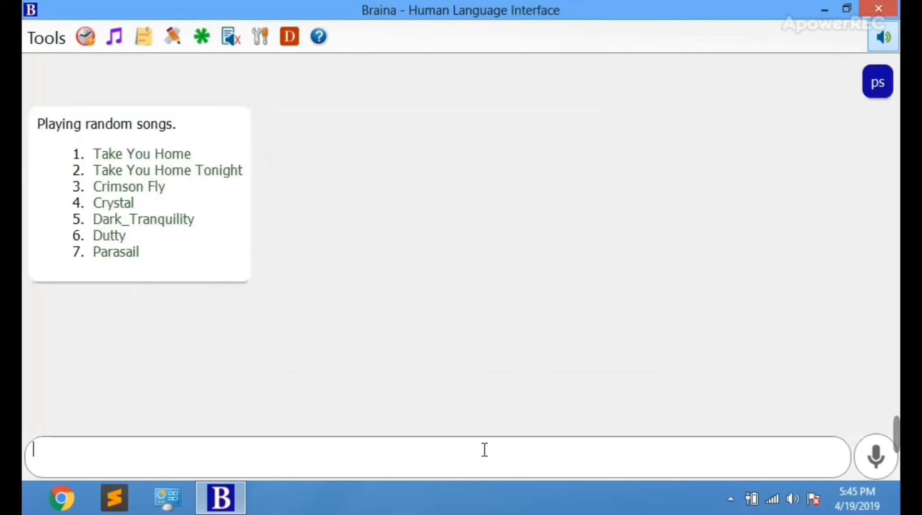